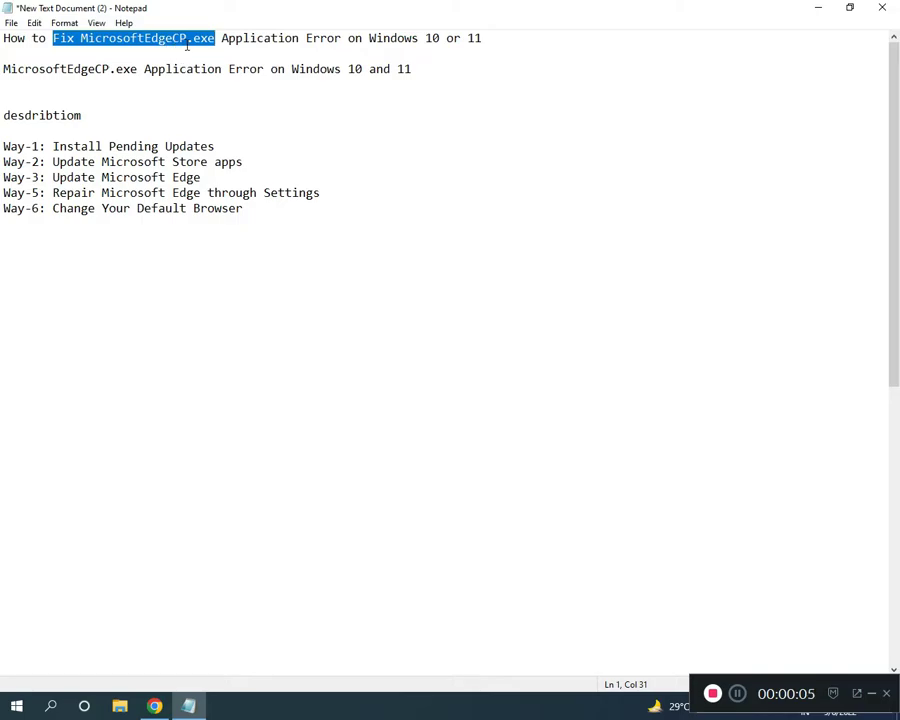
mouse_move(368, 48)
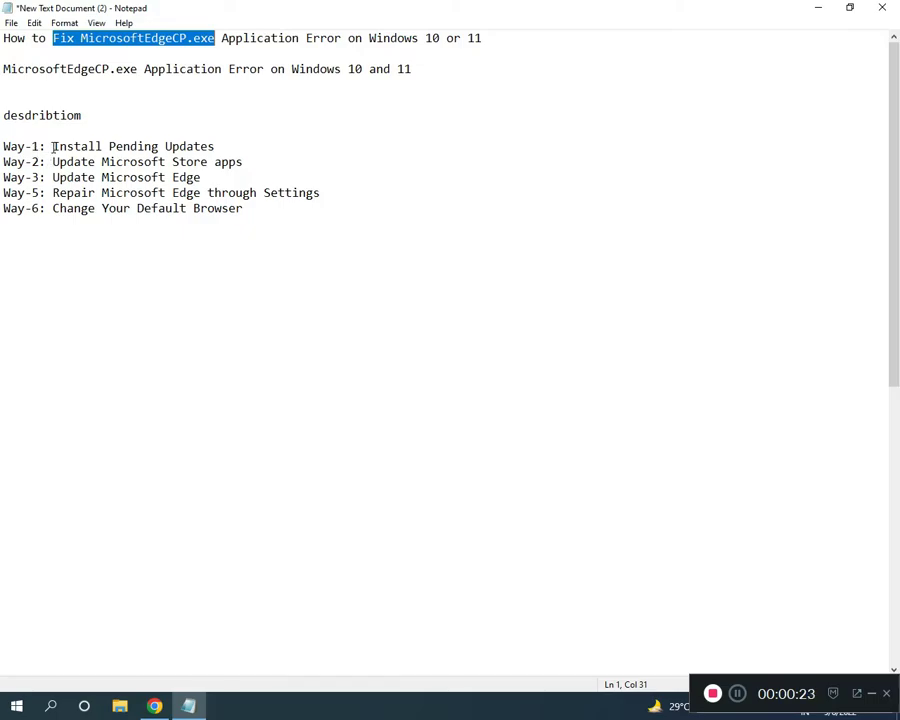
mouse_move(97, 161)
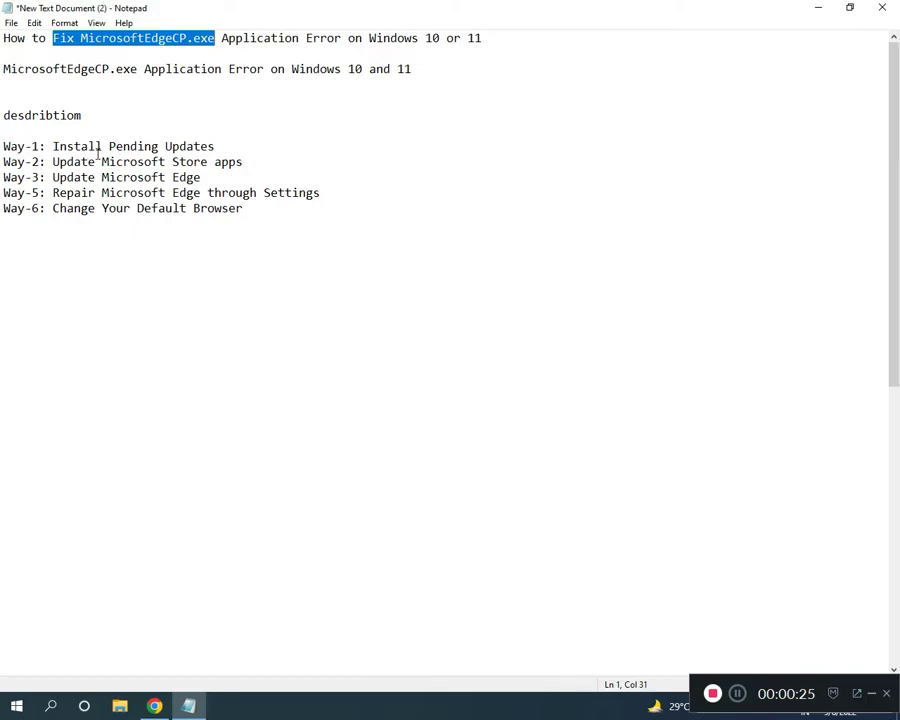
mouse_move(658, 503)
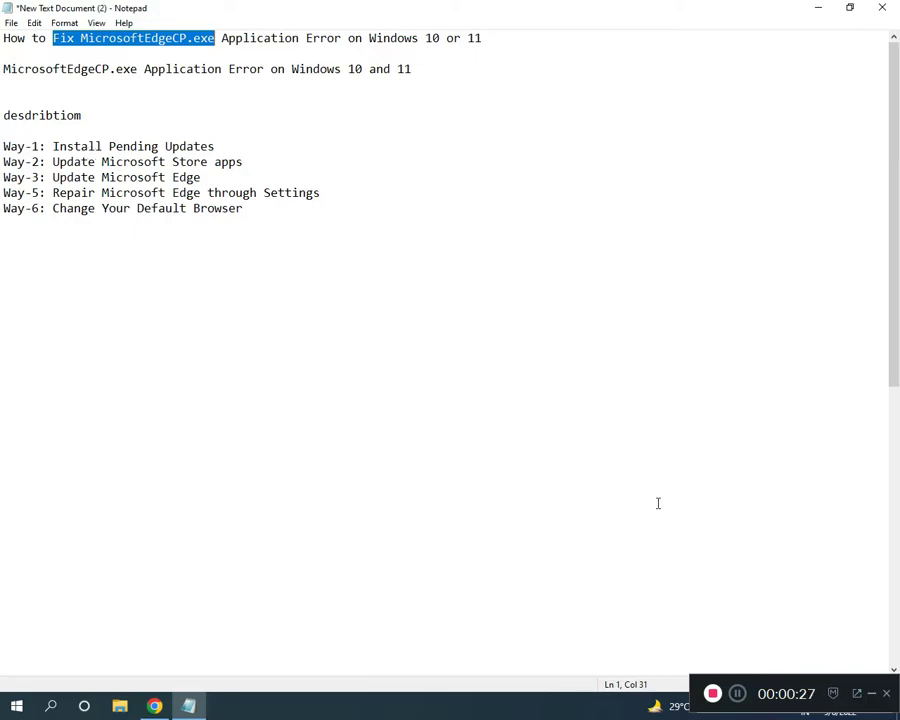
Step: Open Settings to the Windows Update page, which reports the device is up to date
click(16, 706)
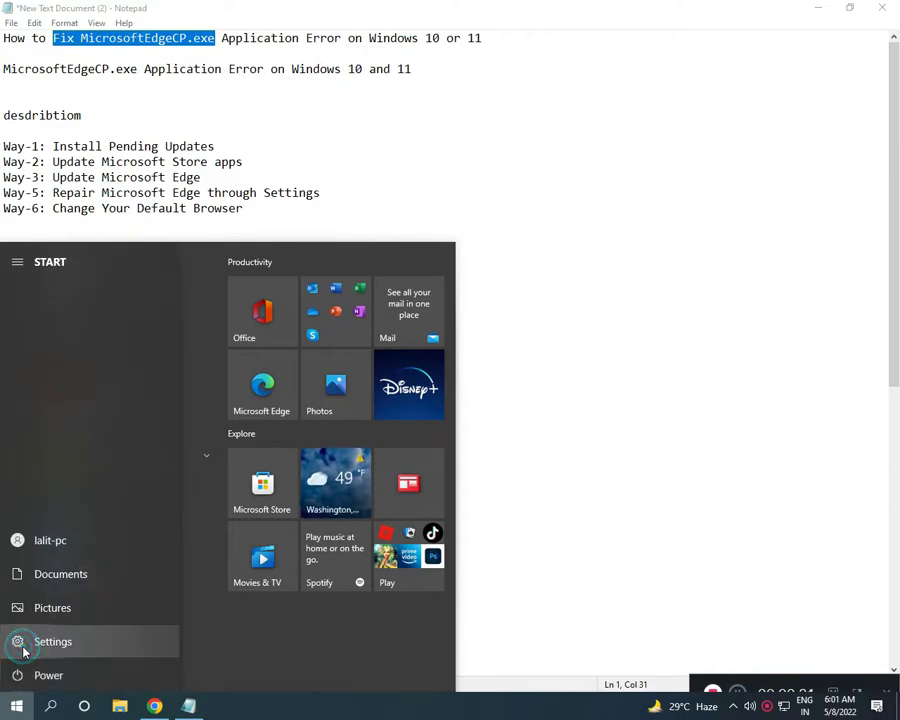
click(53, 641)
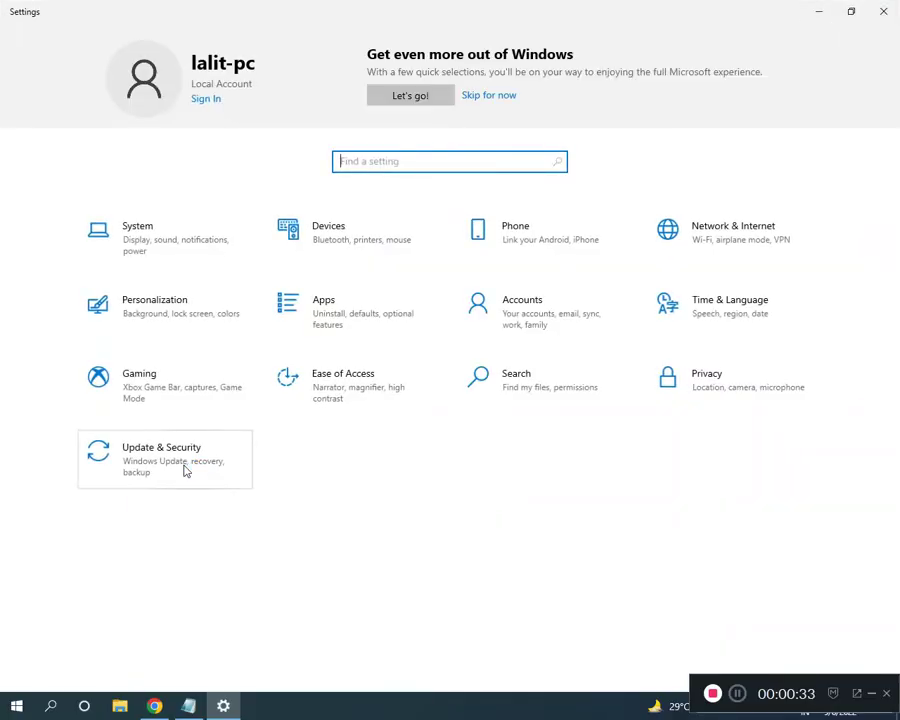
click(161, 459)
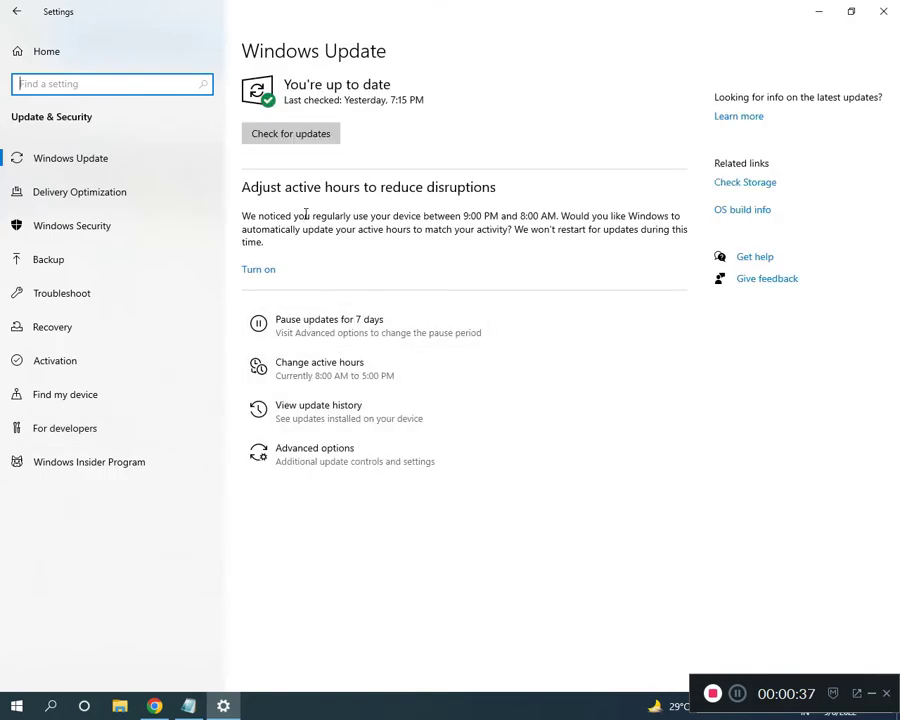
mouse_move(312, 180)
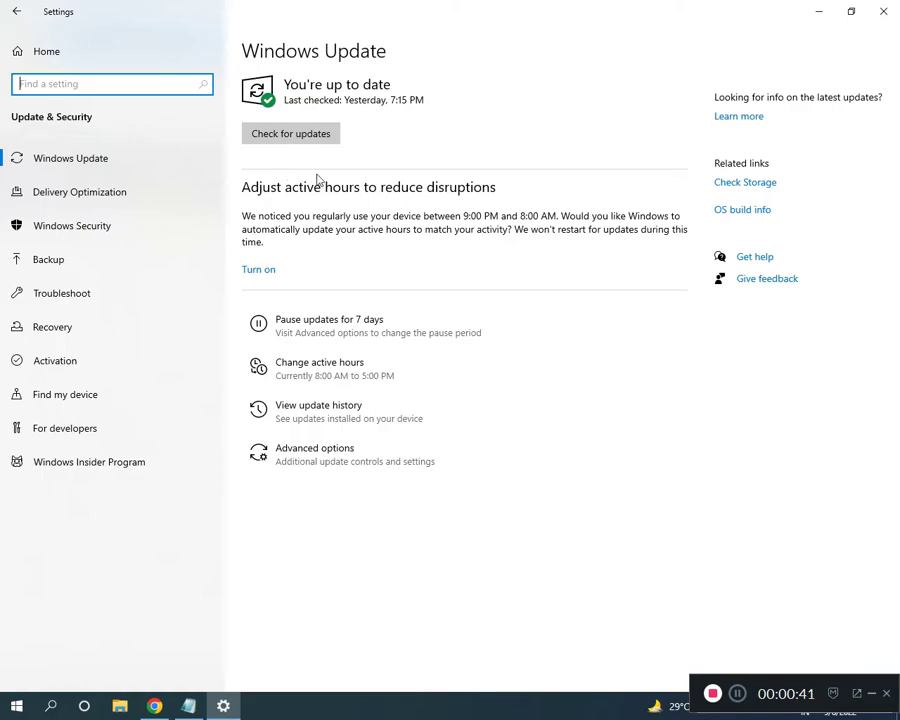
mouse_move(324, 180)
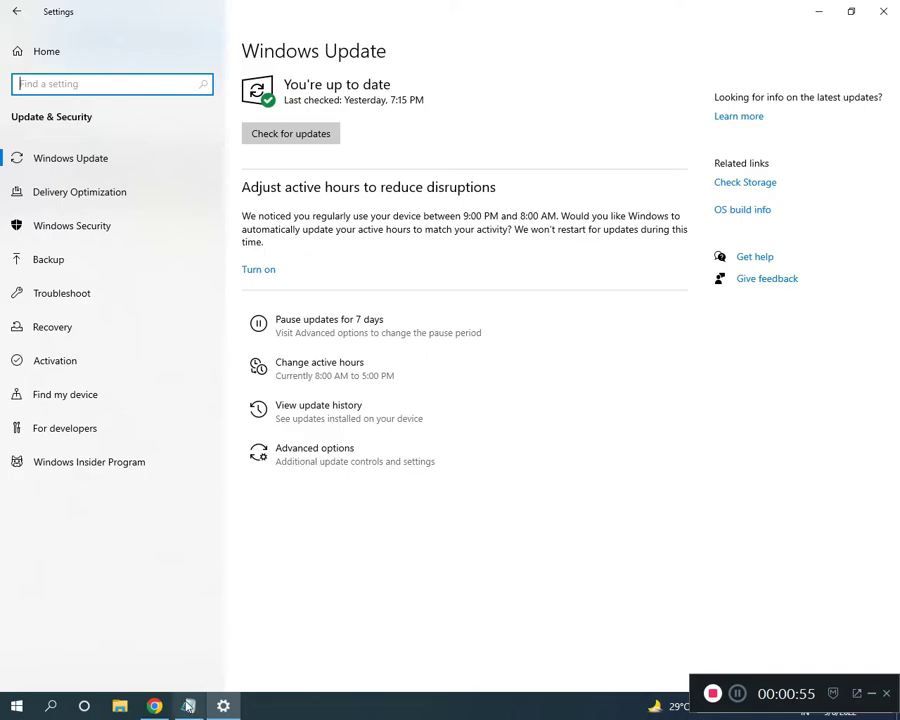
Step: Return to the Notepad note listing six fixes for the MicrosoftEdgeCP.exe error
click(188, 706)
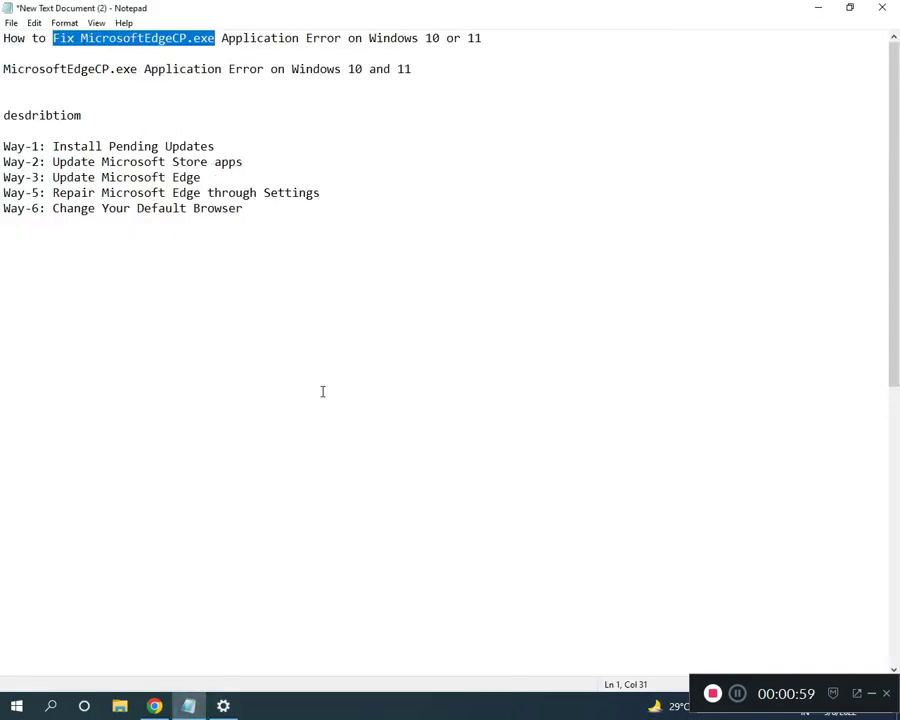
mouse_move(536, 511)
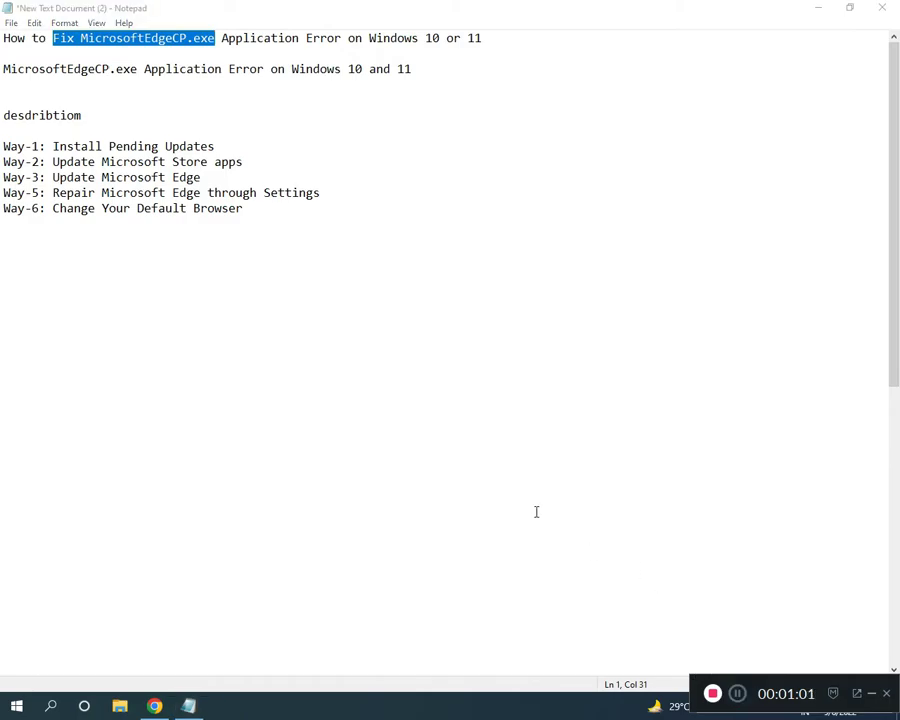
mouse_move(208, 411)
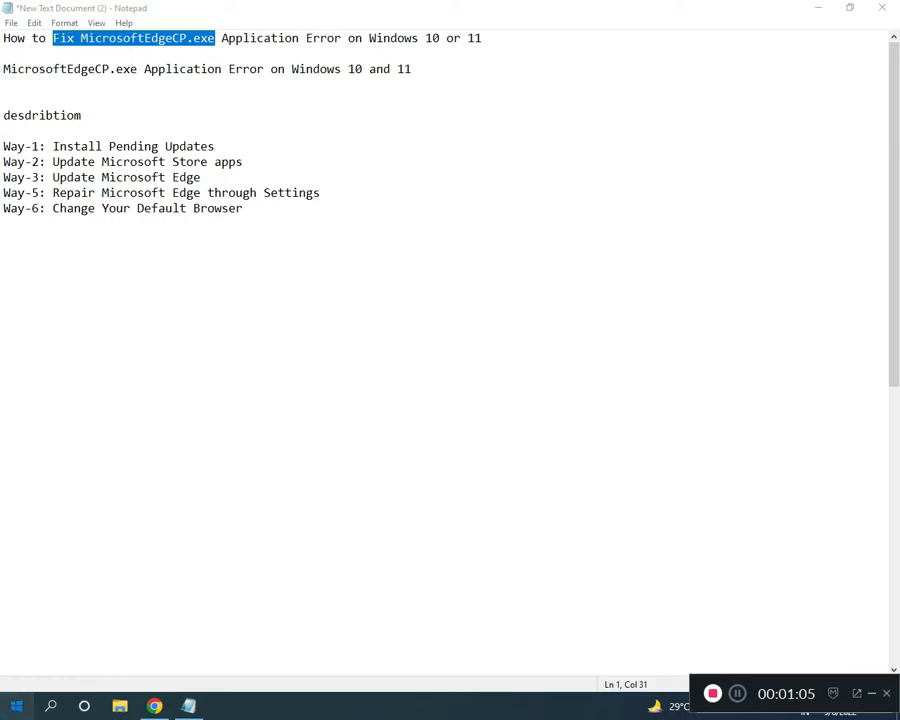
Step: Reopen Settings to Windows Update, go back Home, and launch Microsoft Store
click(15, 706)
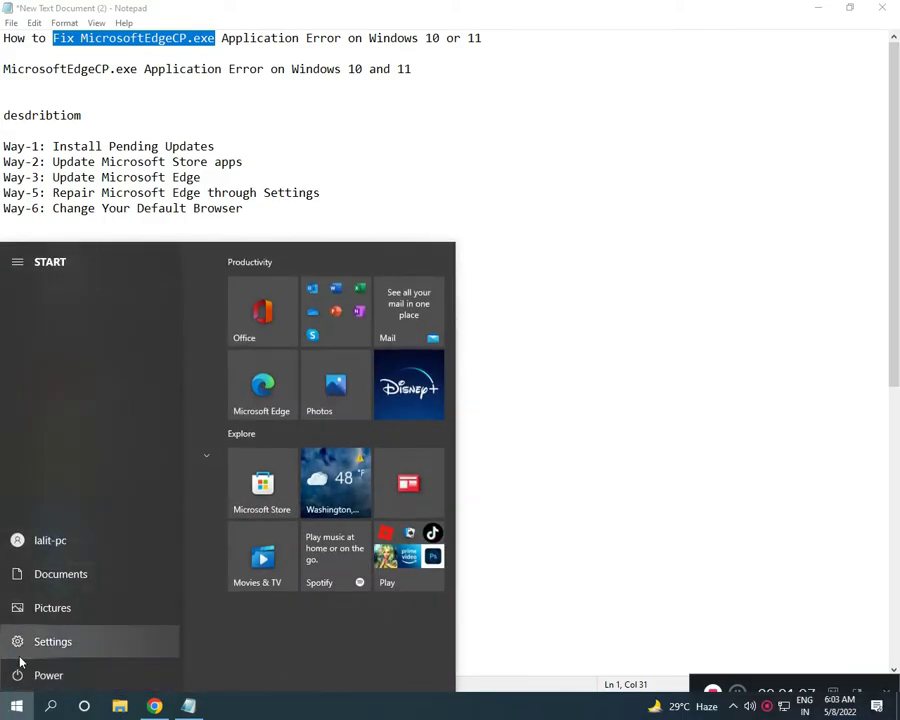
click(52, 641)
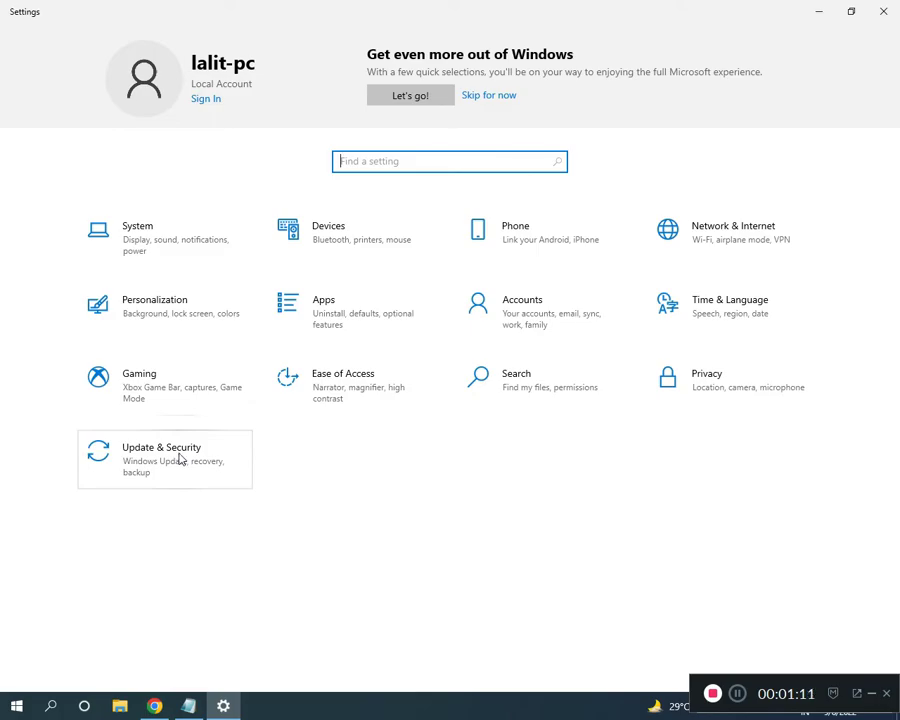
click(161, 459)
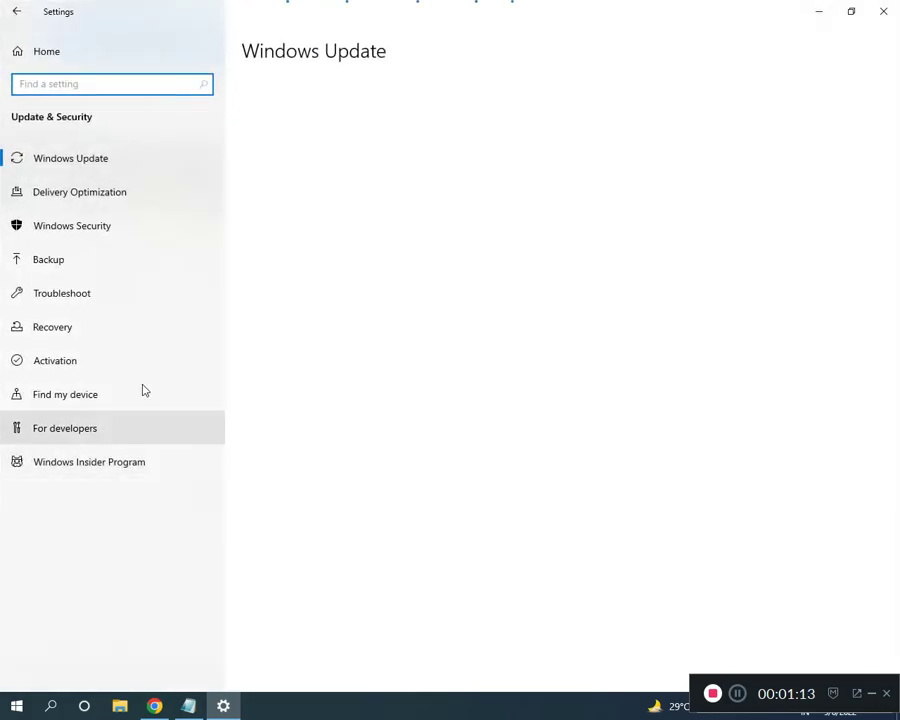
click(16, 11)
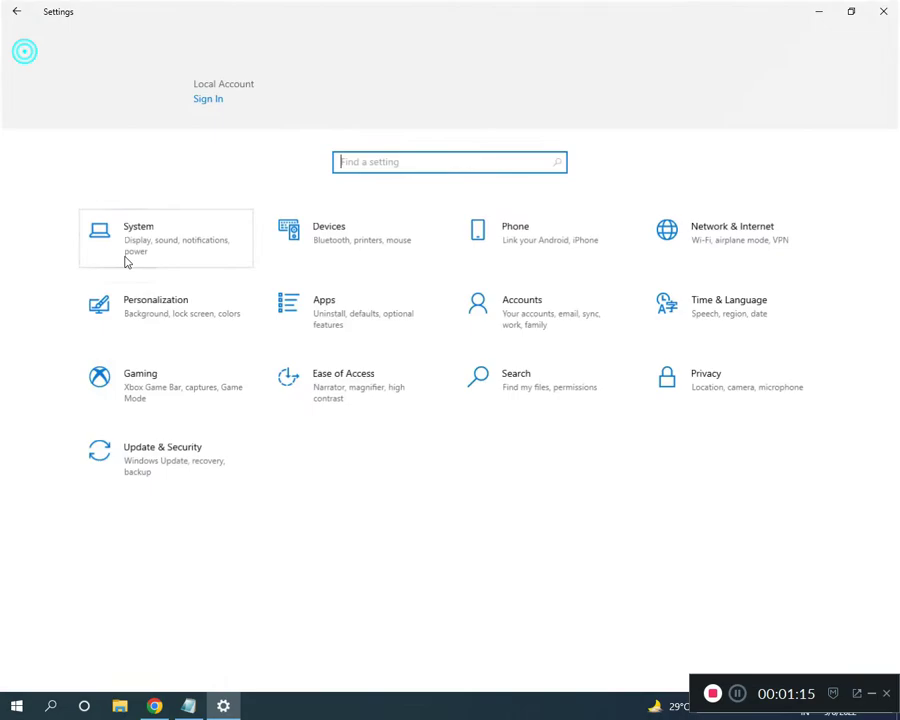
click(324, 311)
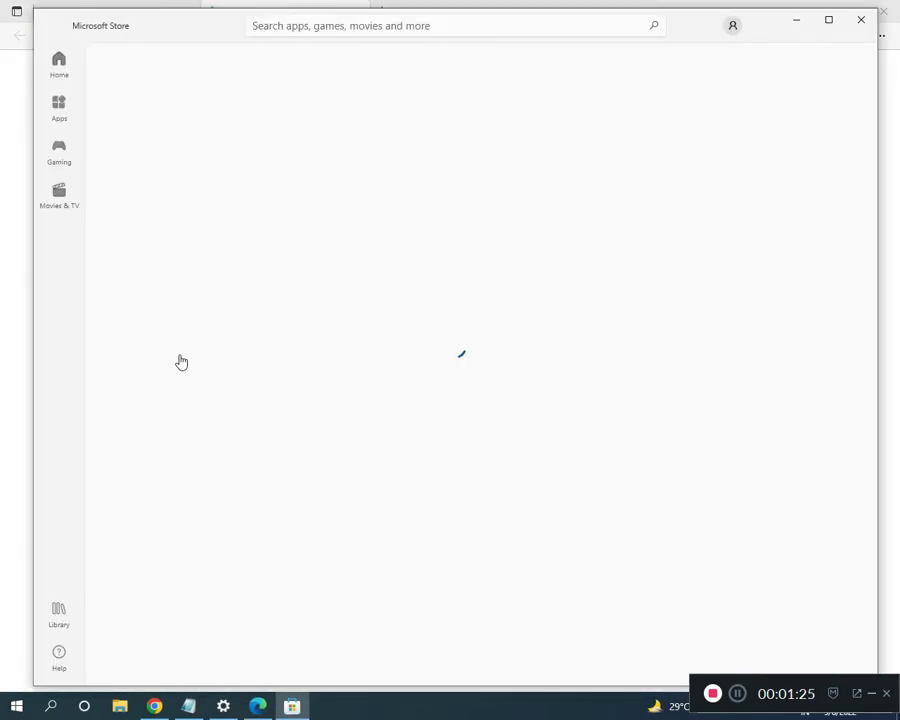
Step: Run Get updates in the Store Library, then scroll the 54 apps in Apps & features
click(58, 614)
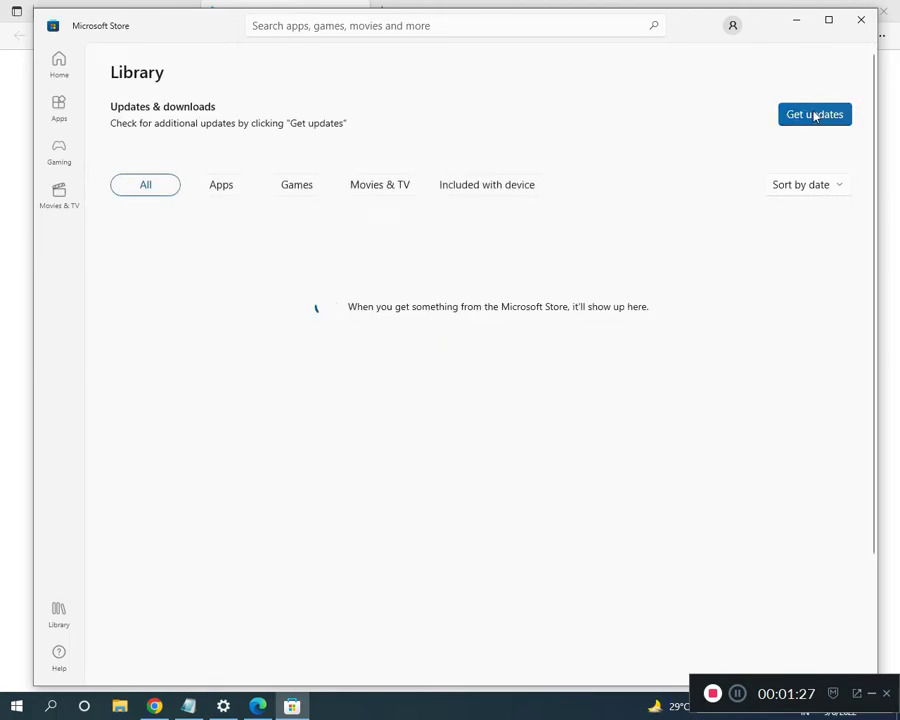
click(814, 114)
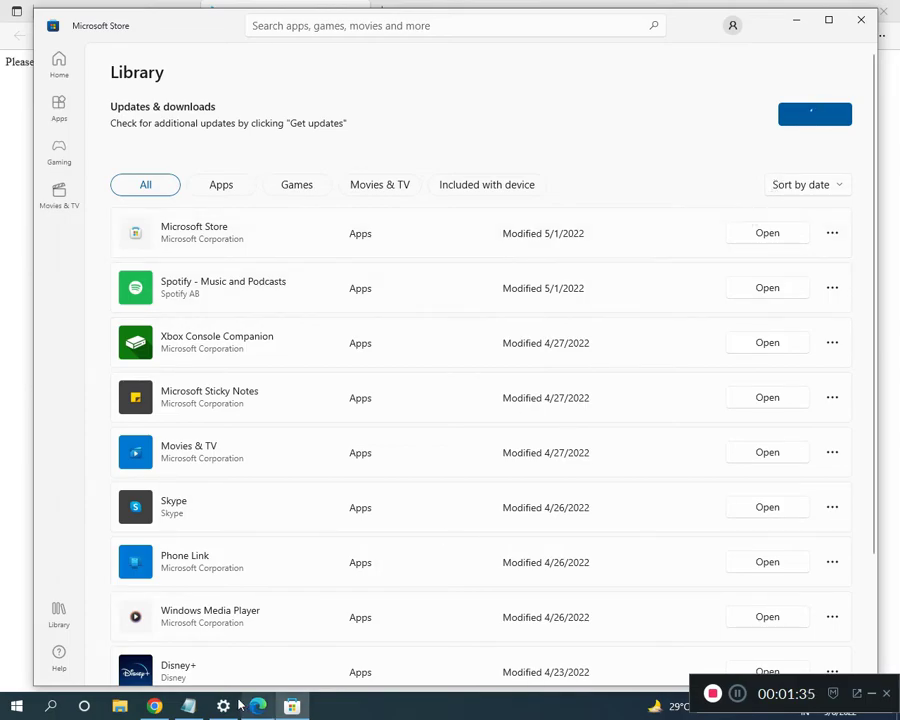
click(188, 706)
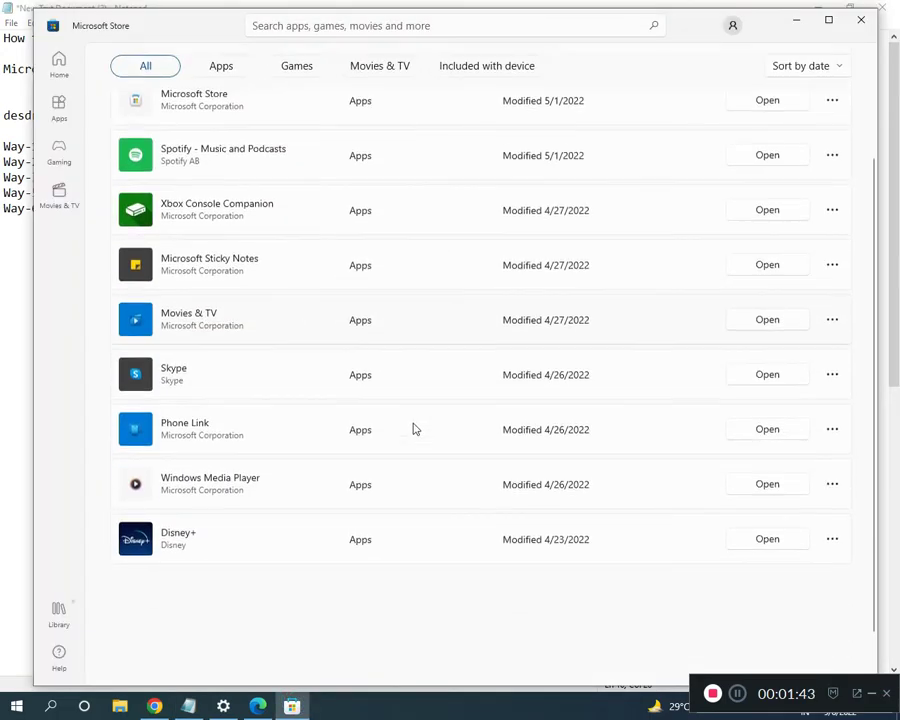
scroll(down, 3)
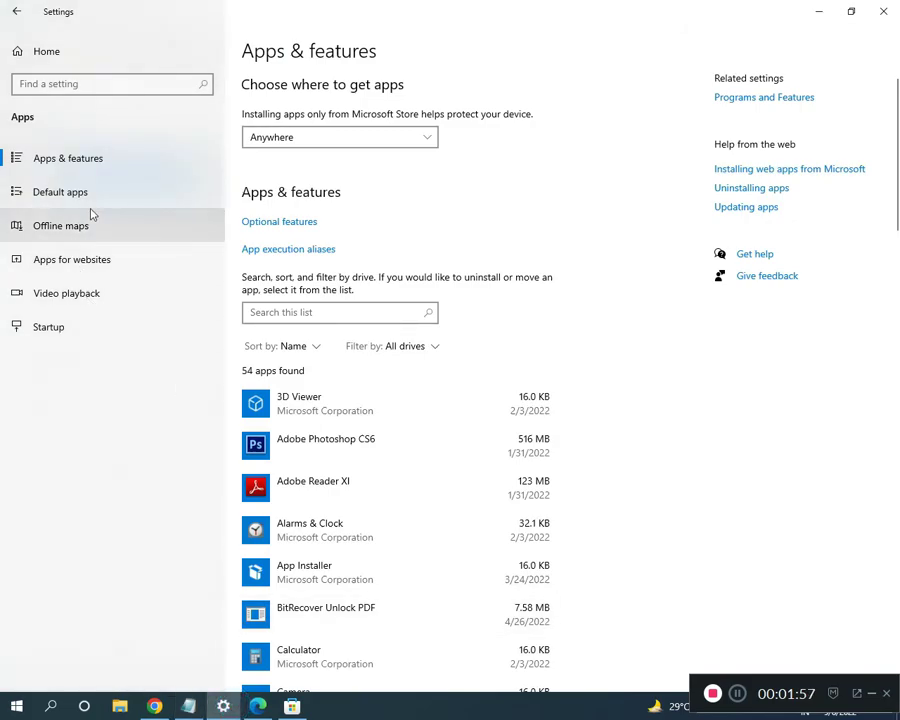
Step: Open Default apps and scroll to Web browser, currently set to Microsoft Edge
click(59, 191)
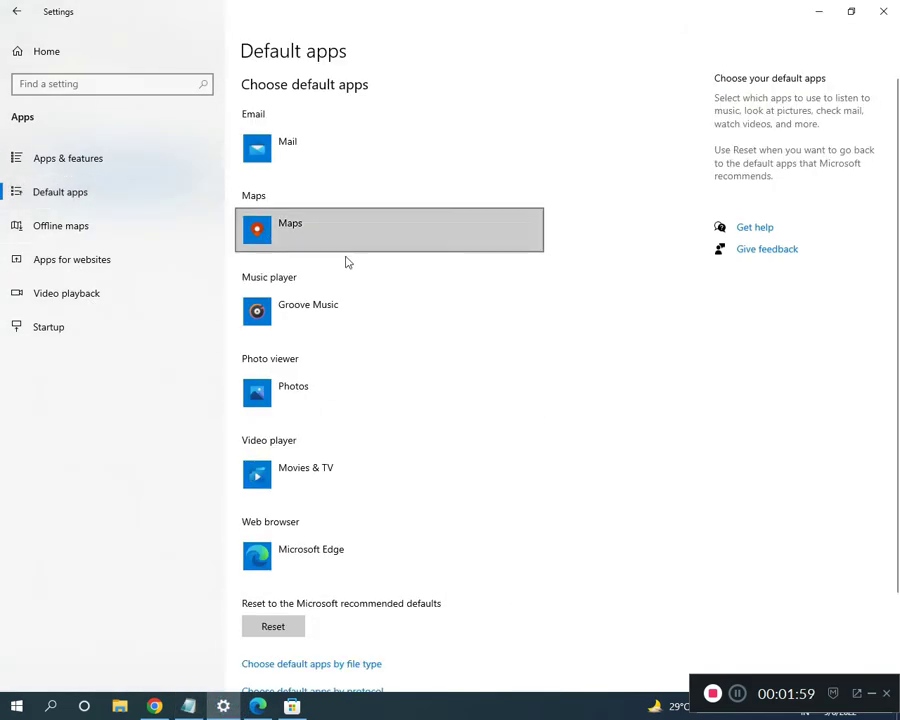
scroll(down, 3)
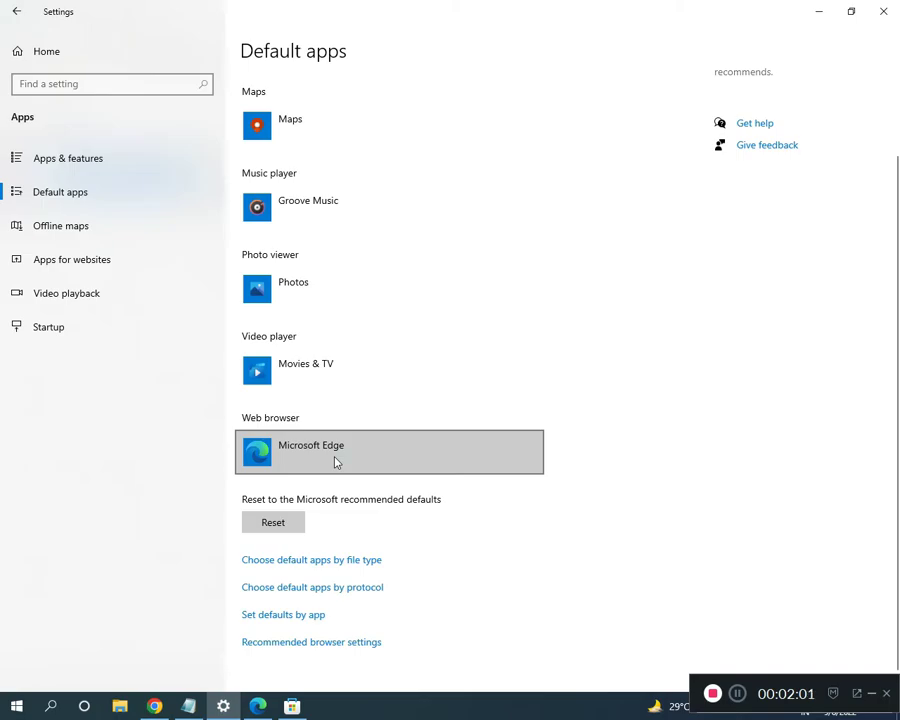
Step: Choose Google Chrome under Web browser, dismissing the prompt urging to keep Edge
click(390, 451)
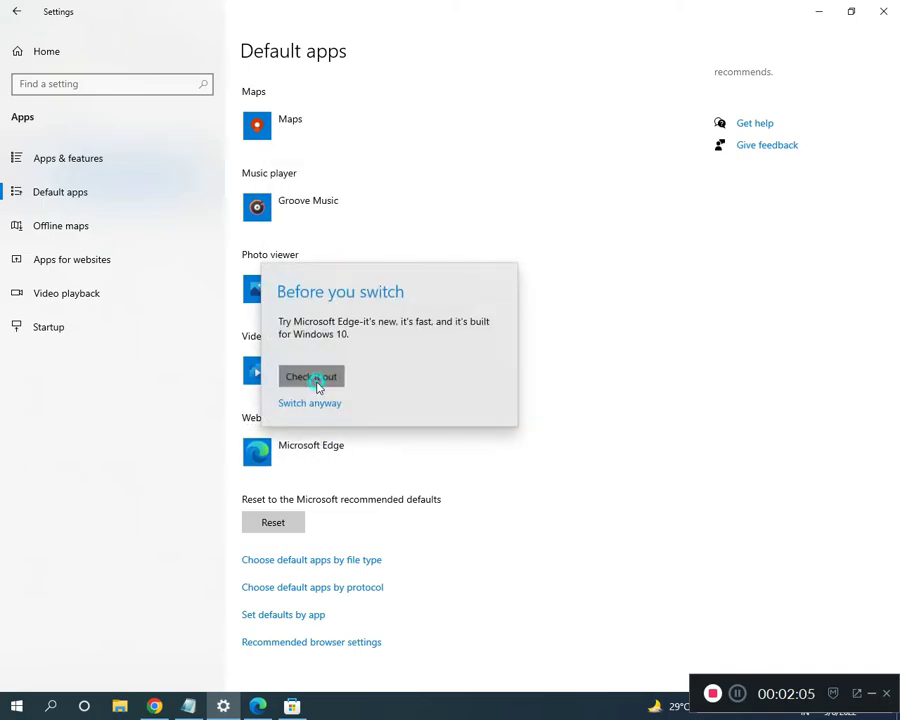
click(309, 403)
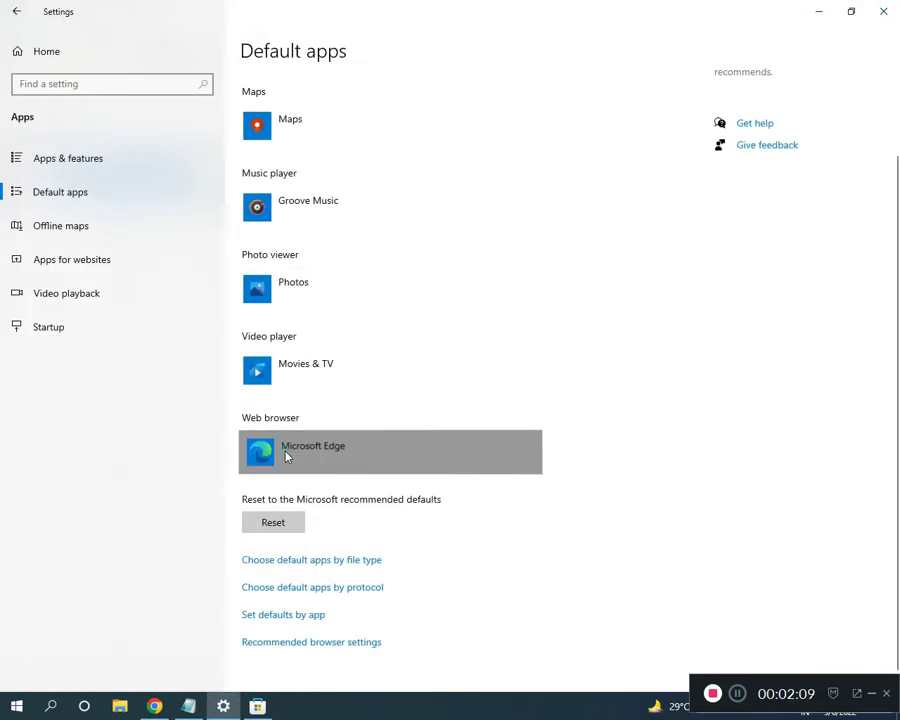
click(390, 451)
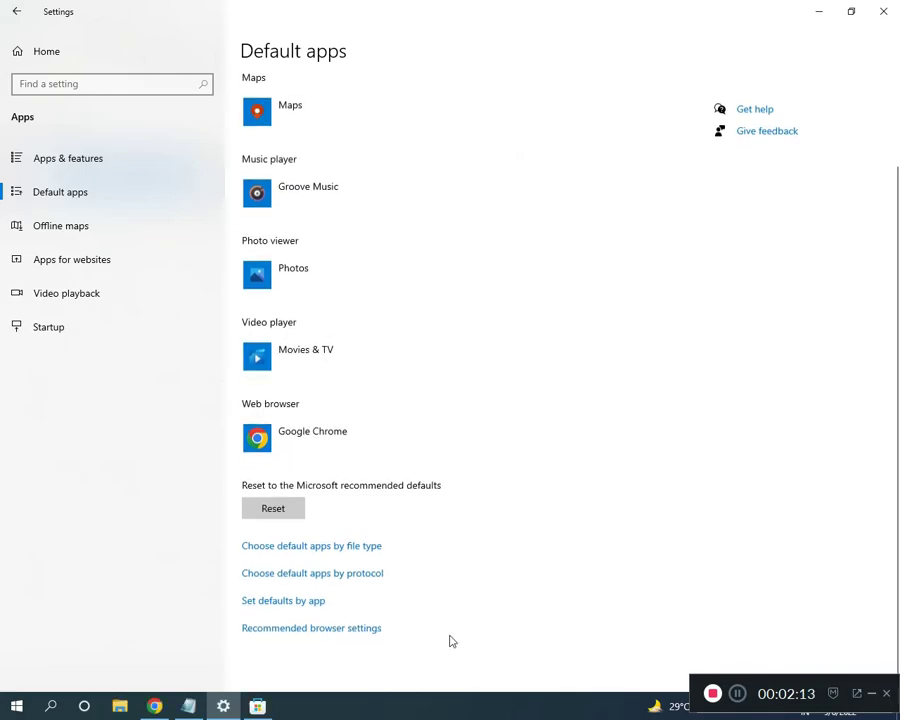
mouse_move(419, 599)
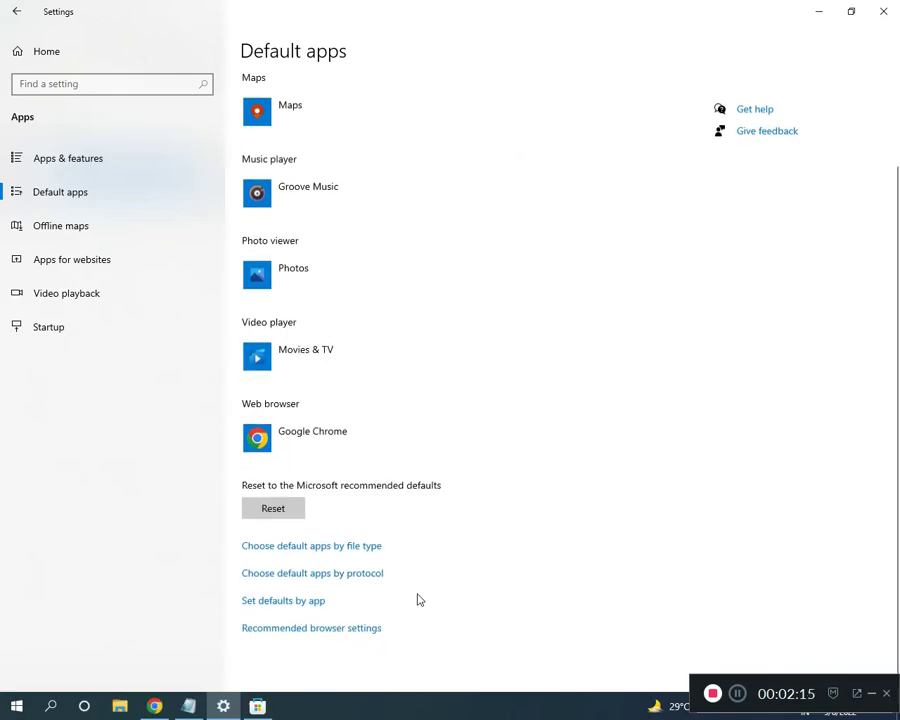